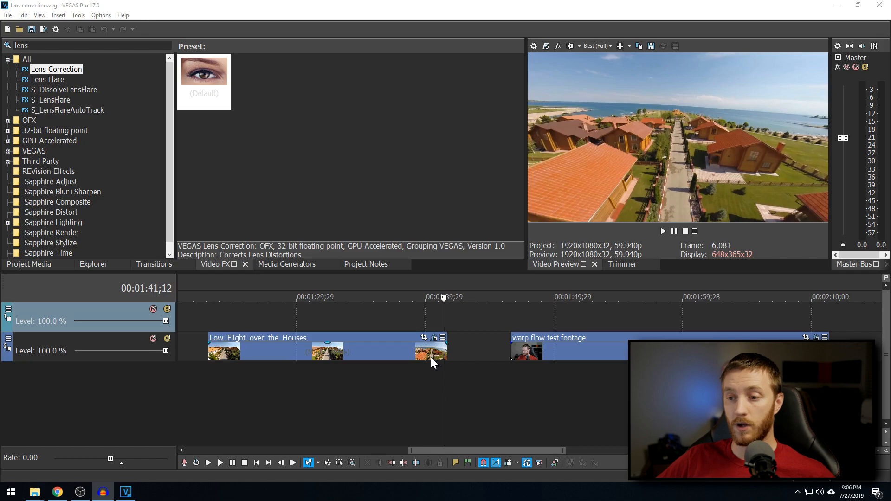
mouse_move(681, 143)
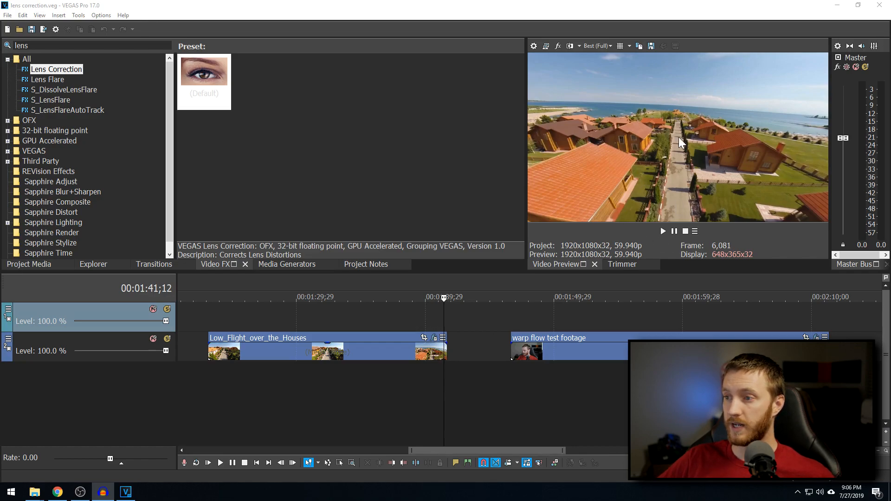
mouse_move(672, 118)
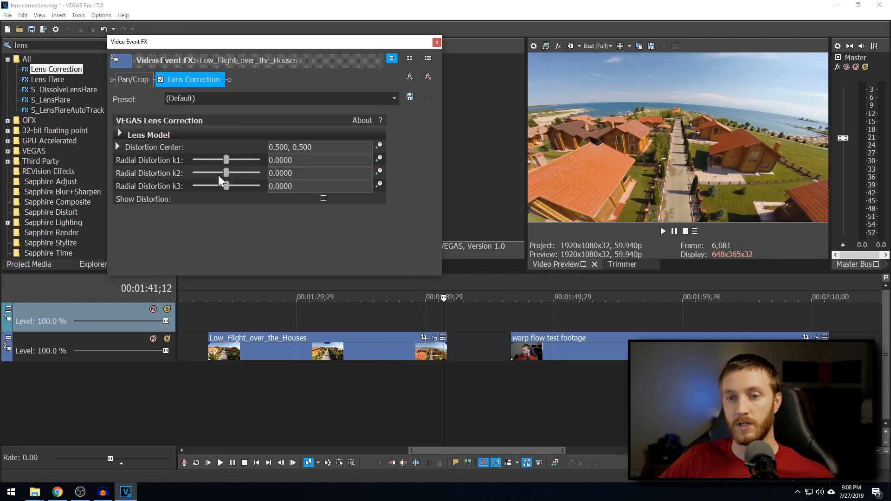
mouse_move(227, 160)
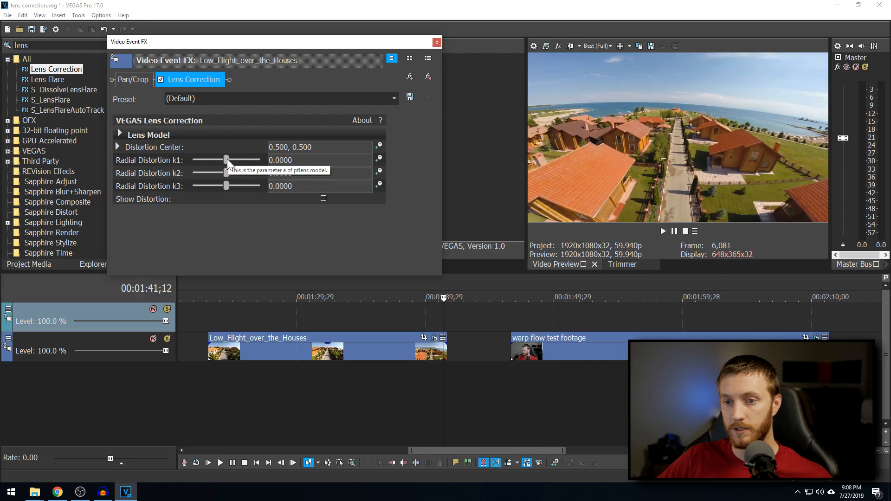
Step: Try raising Radial Distortion k1 to bulge the image, then return it to 0
left_click_drag(226, 159, 234, 159)
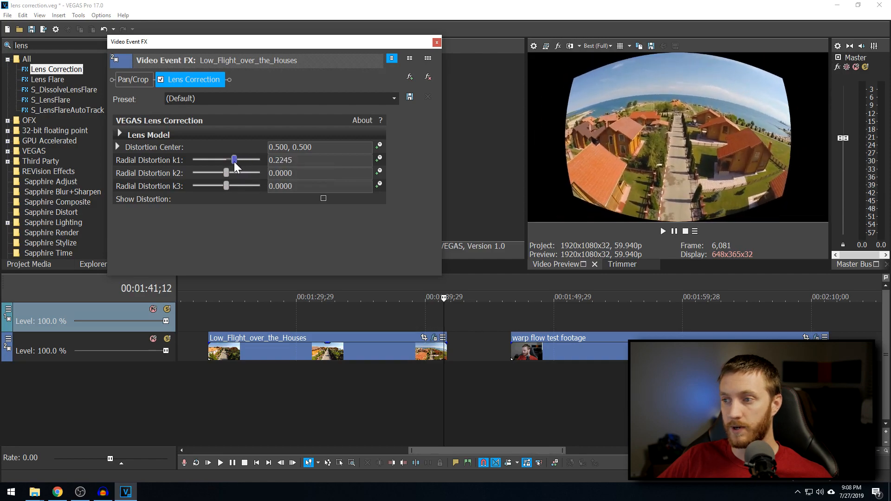
left_click_drag(234, 159, 227, 160)
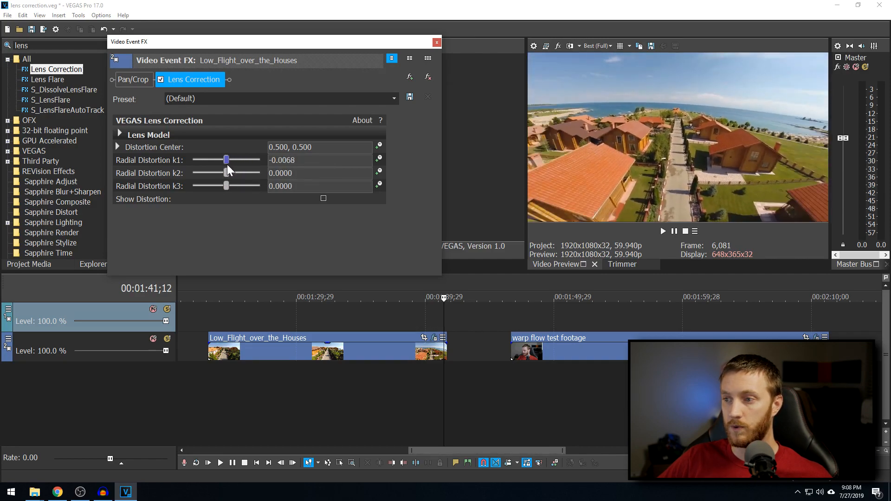
left_click_drag(227, 173, 231, 172)
type("0")
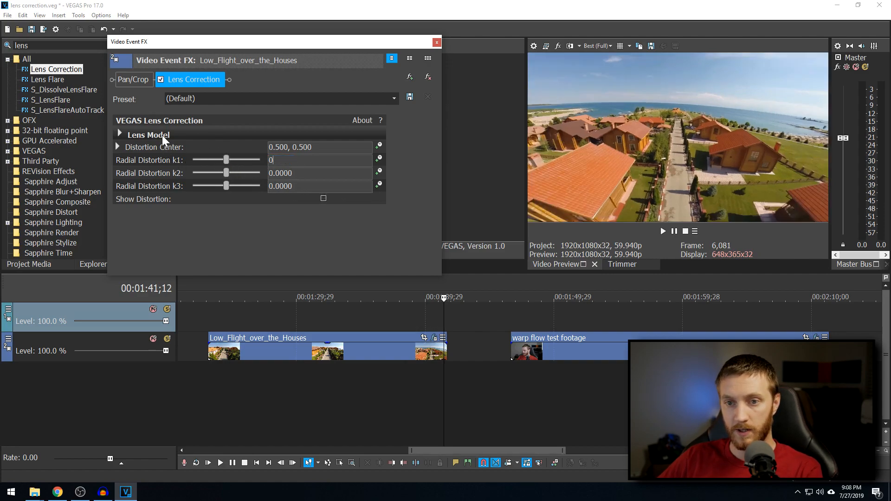
Step: Choose the 'GoPro Hero 4-7 wide fov' profile from the Found Lenses list to straighten the footage
left_click(119, 135)
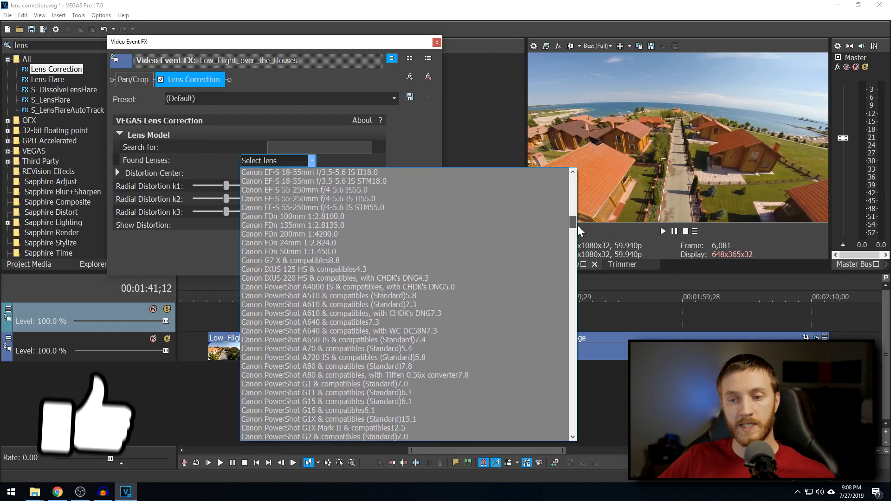
scroll("down", 3)
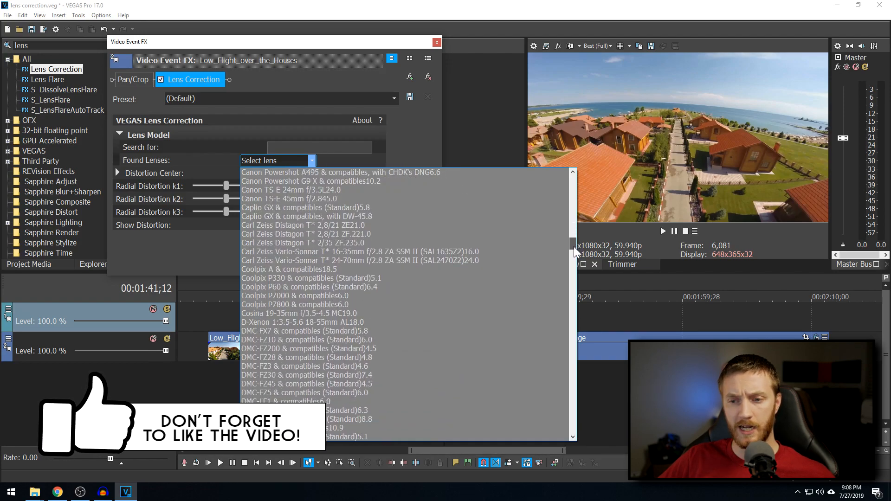
scroll("down", 3)
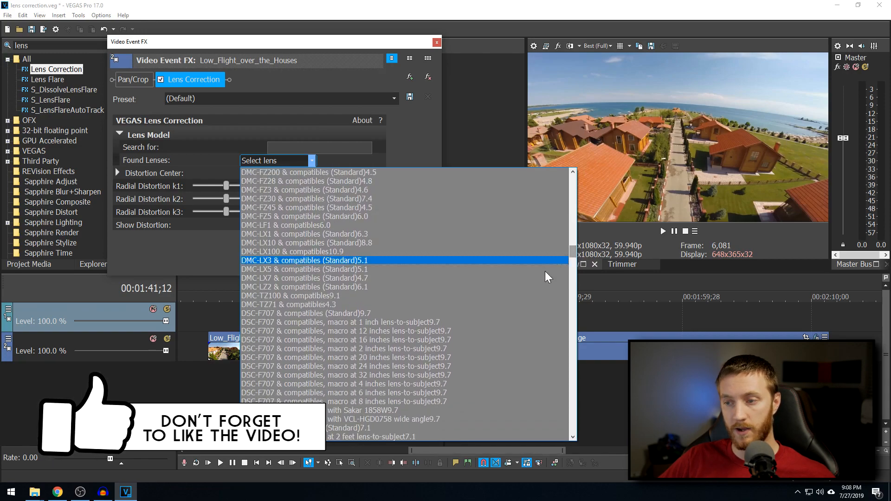
scroll("down", 3)
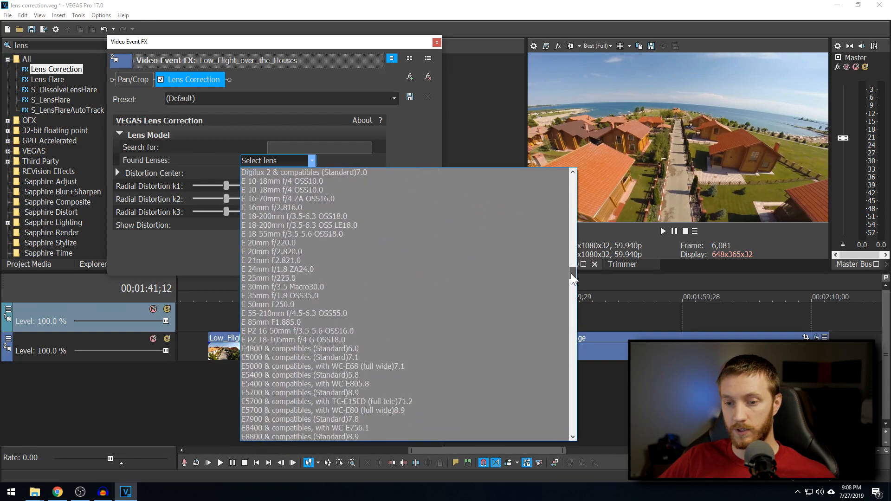
scroll("down", 3)
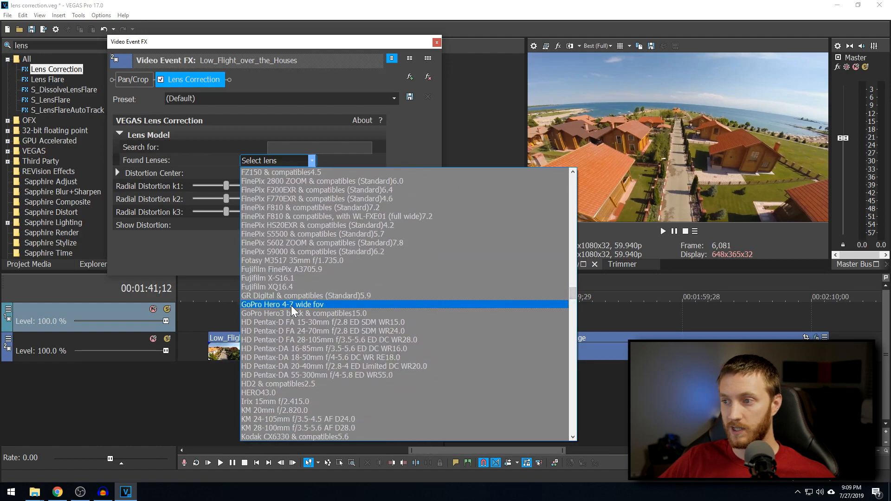
left_click(282, 305)
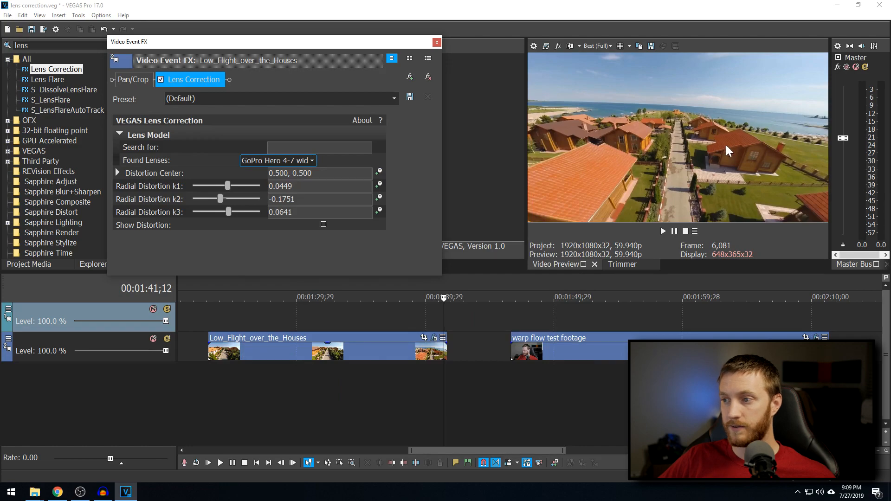
mouse_move(749, 176)
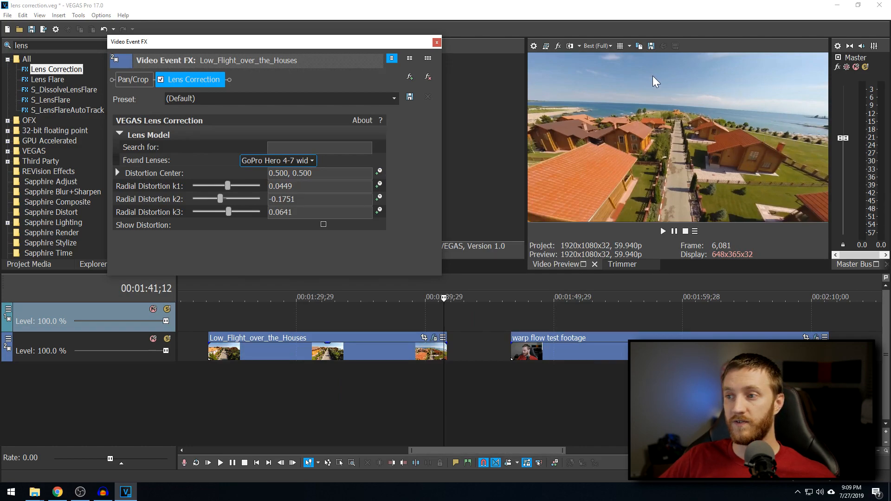
mouse_move(729, 186)
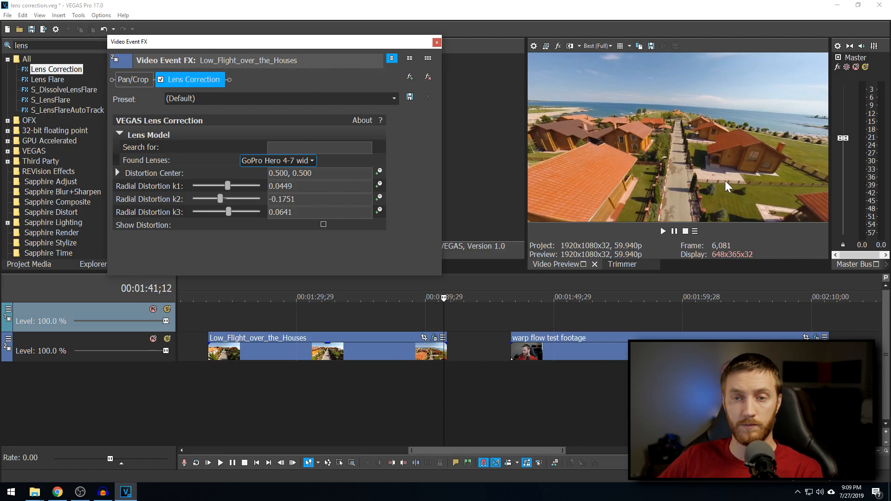
mouse_move(674, 107)
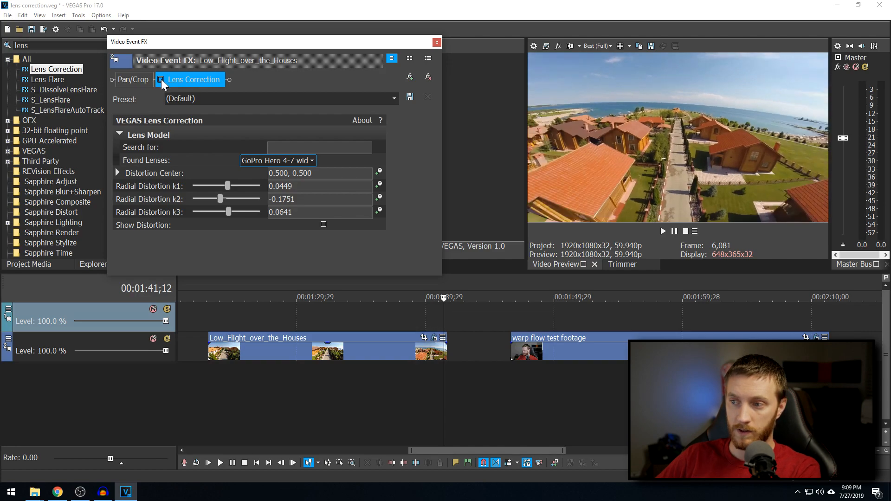
Step: Select the Lens Correction effect in the chain to compare the correction before closing
left_click(436, 43)
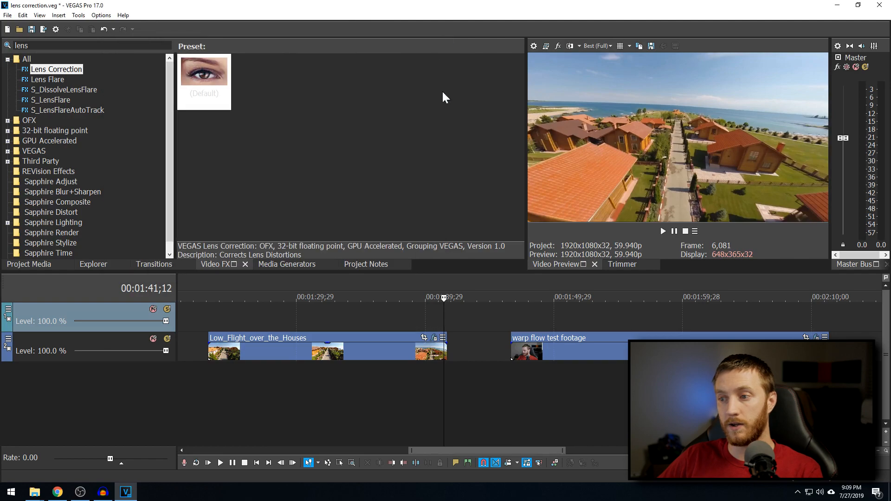